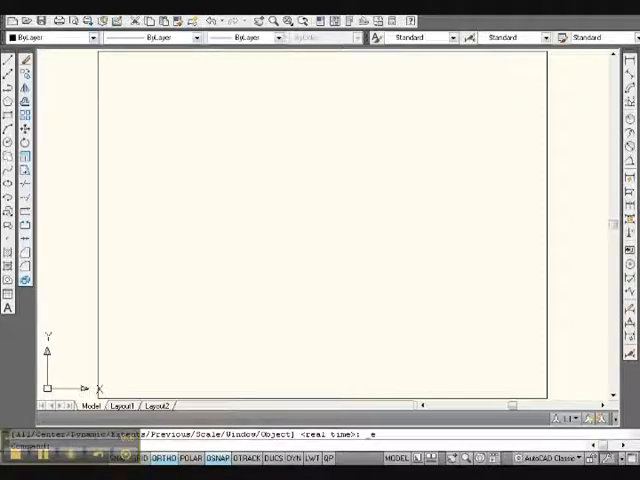
mouse_move(110, 276)
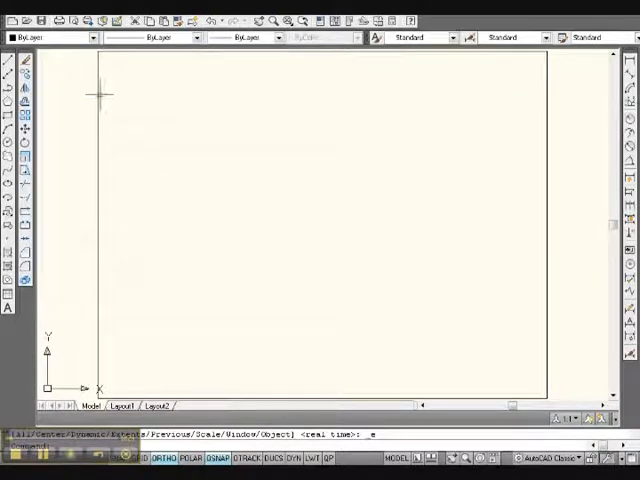
mouse_move(538, 244)
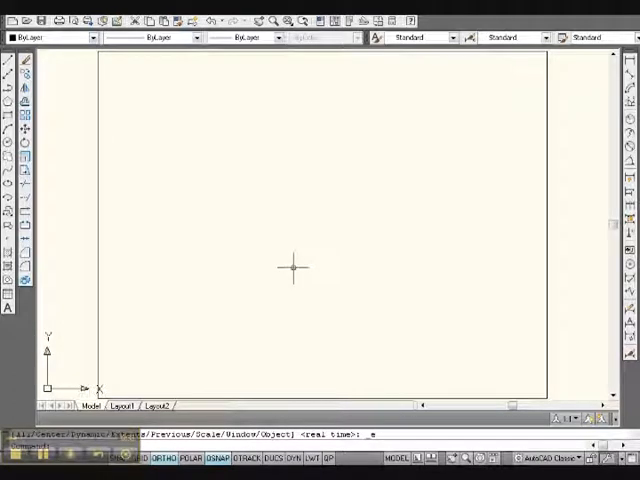
mouse_move(120, 232)
type("rectang")
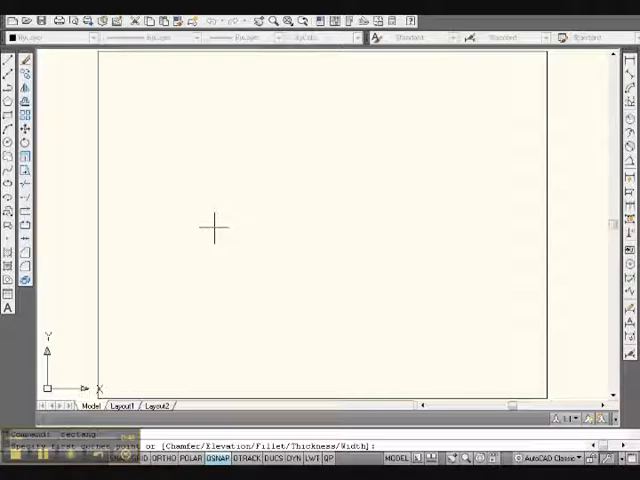
Step: Draw a 4x4 square with corners at 3,3 and 7,7 using RECTANGLE
type("3,")
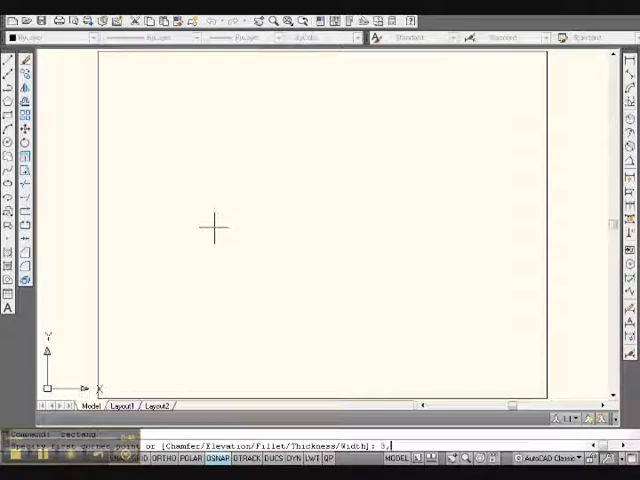
type("3")
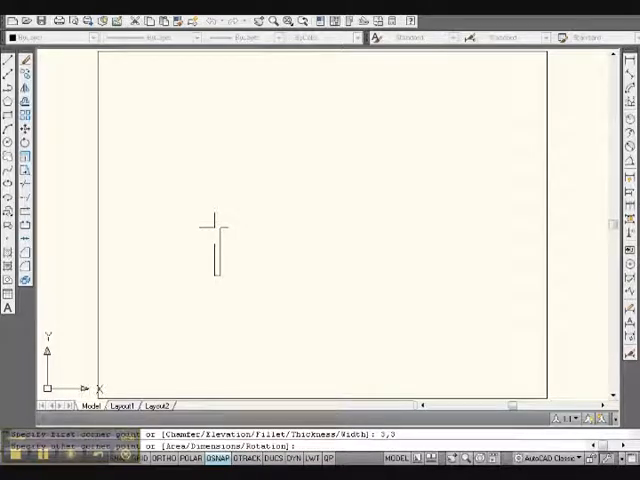
type("7,7")
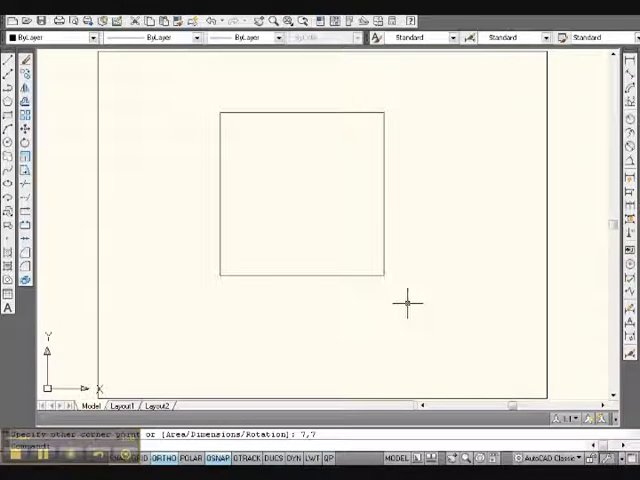
mouse_move(338, 136)
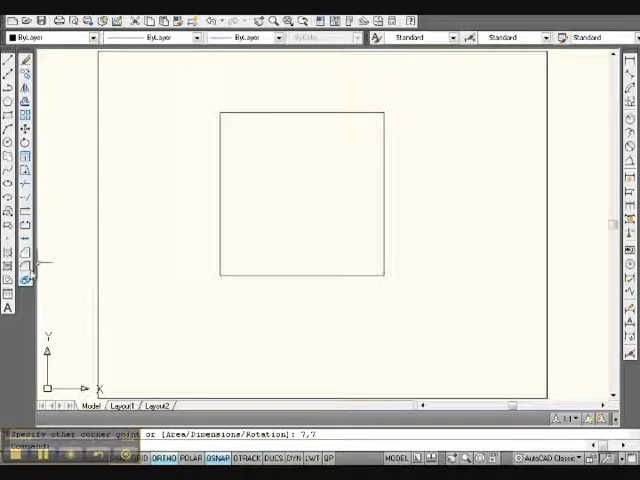
mouse_move(24, 276)
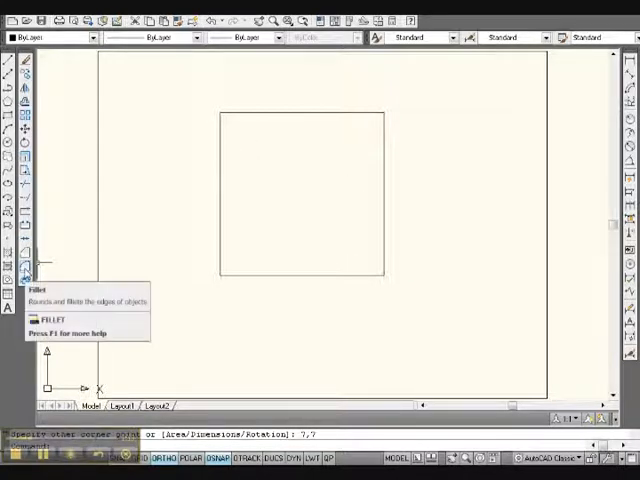
Step: Start Fillet and choose the Radius option to set a 0.5 corner radius
left_click(22, 272)
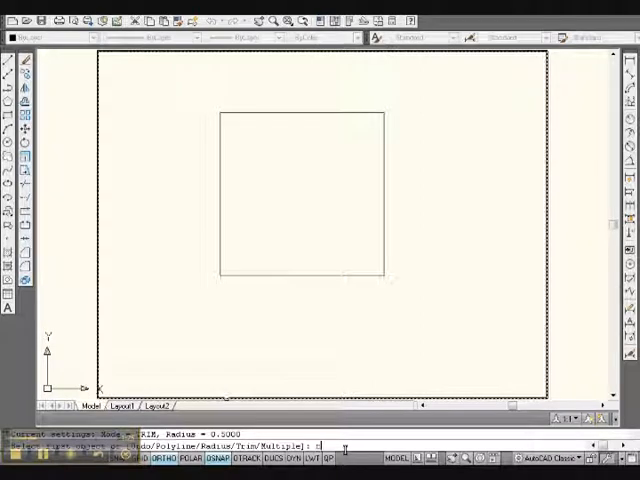
type("r")
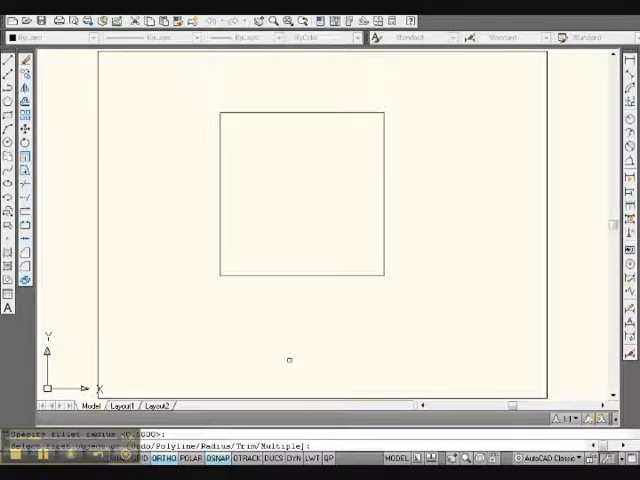
Step: Fillet the bottom-left corner by its two edges, then repeat FILLET for the remaining corners
left_click(240, 276)
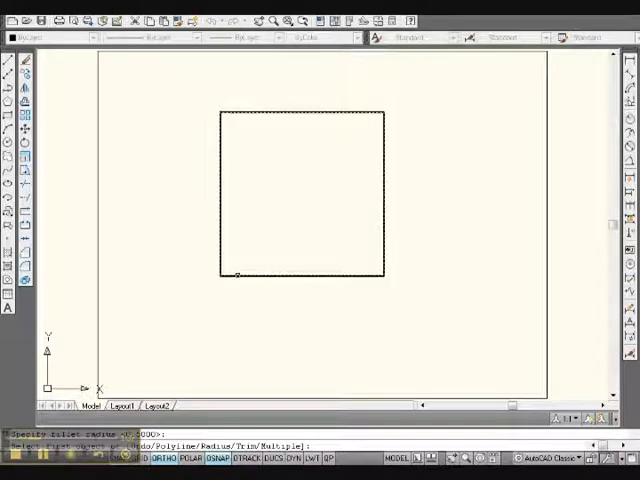
left_click(238, 272)
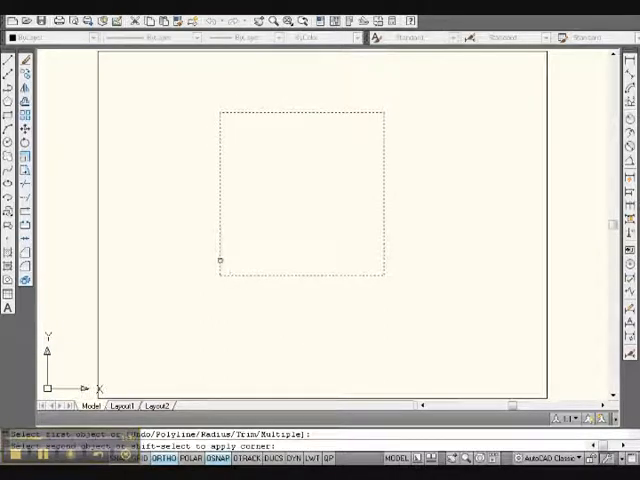
left_click(220, 260)
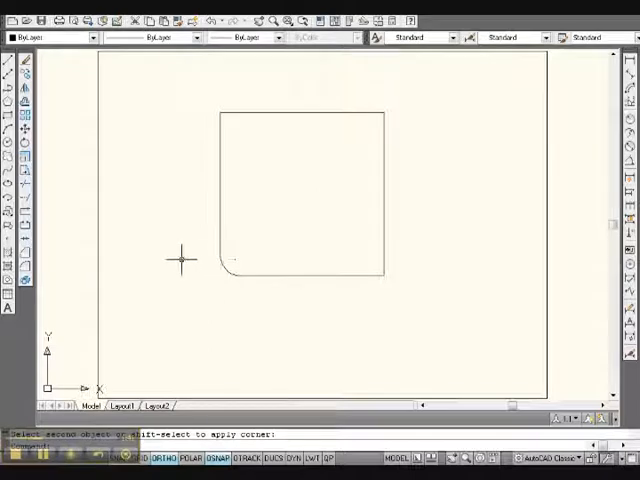
right_click(180, 258)
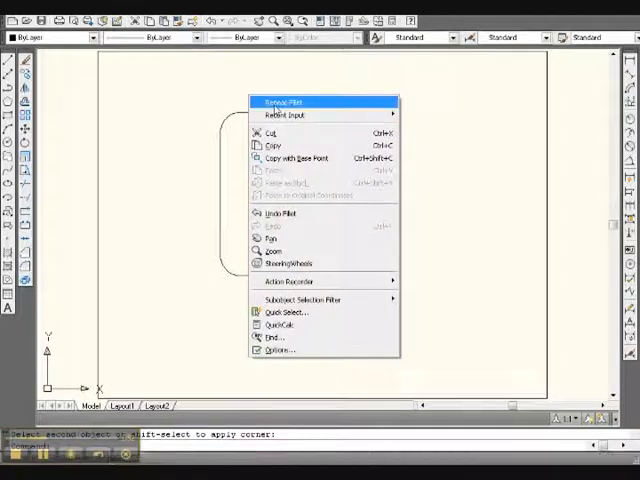
left_click(284, 100)
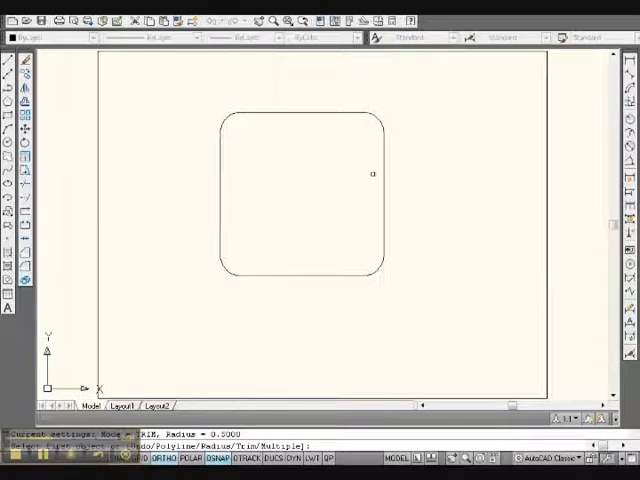
mouse_move(246, 286)
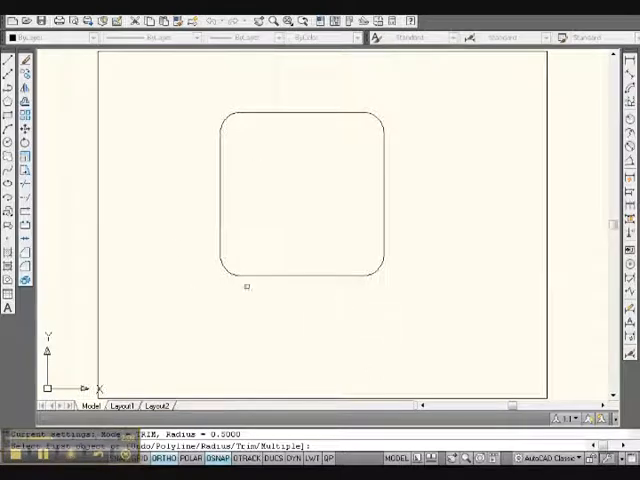